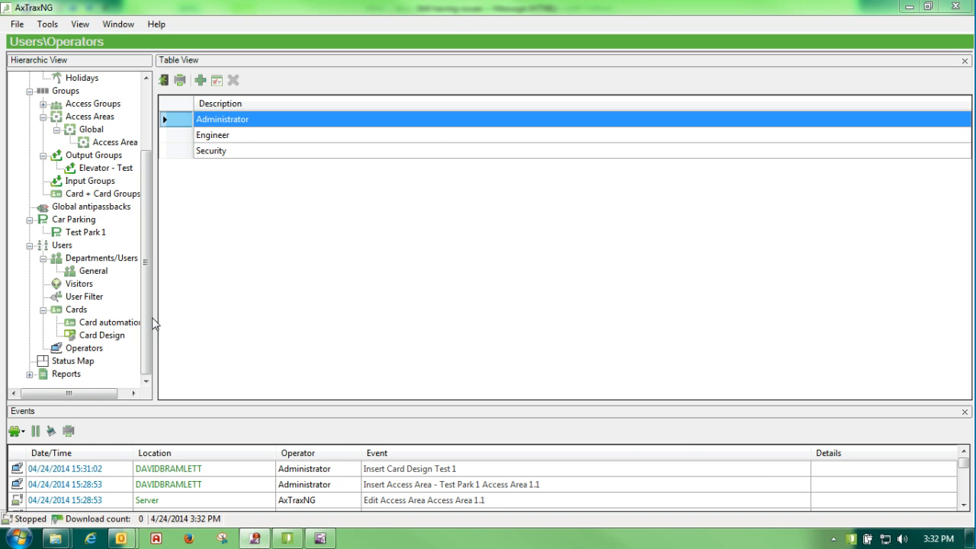
# List the operators and open the Administrator operator's properties
pyautogui.click(85, 347)
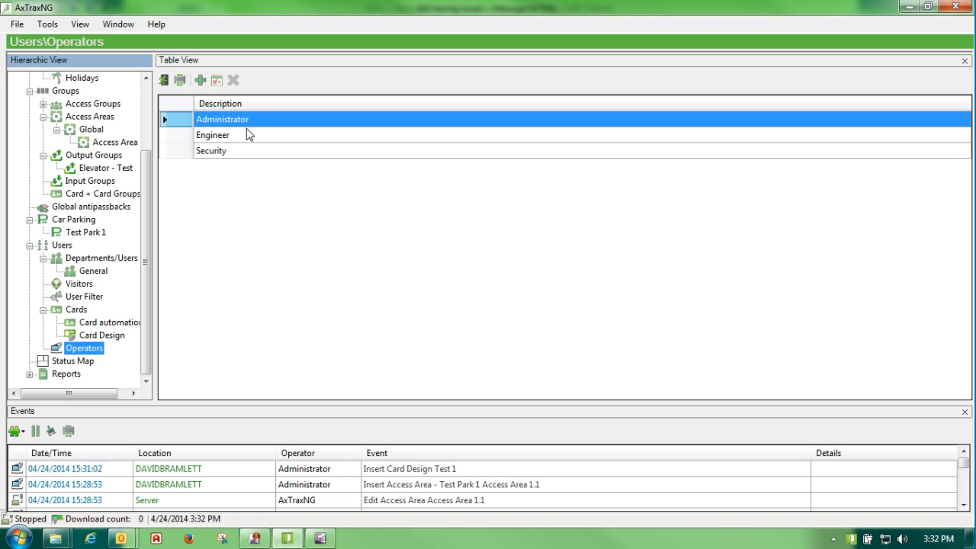
pyautogui.moveTo(328, 129)
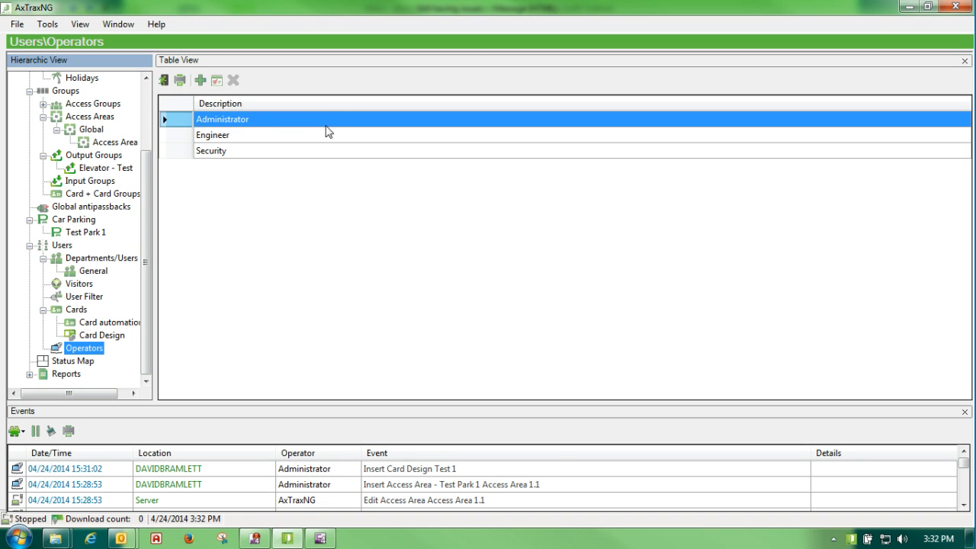
pyautogui.moveTo(254, 191)
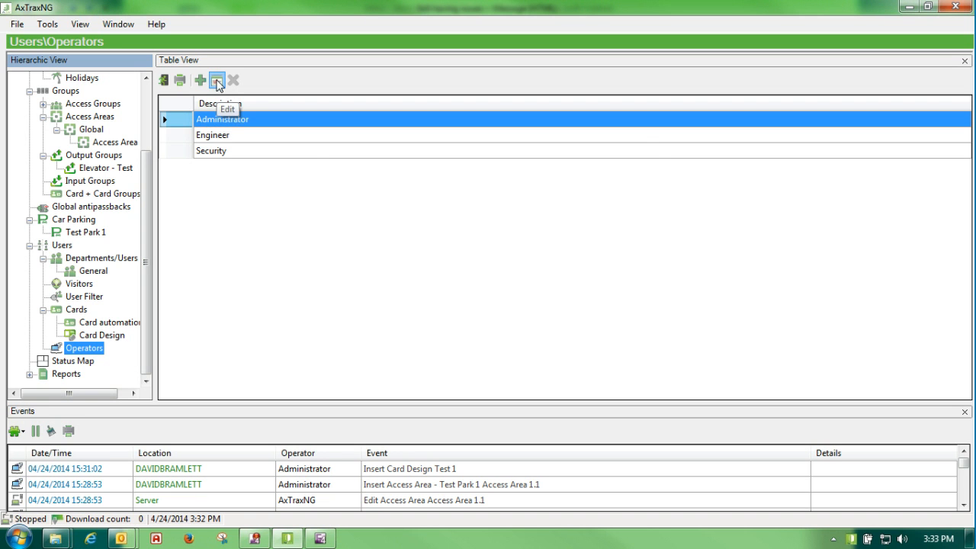
pyautogui.click(217, 80)
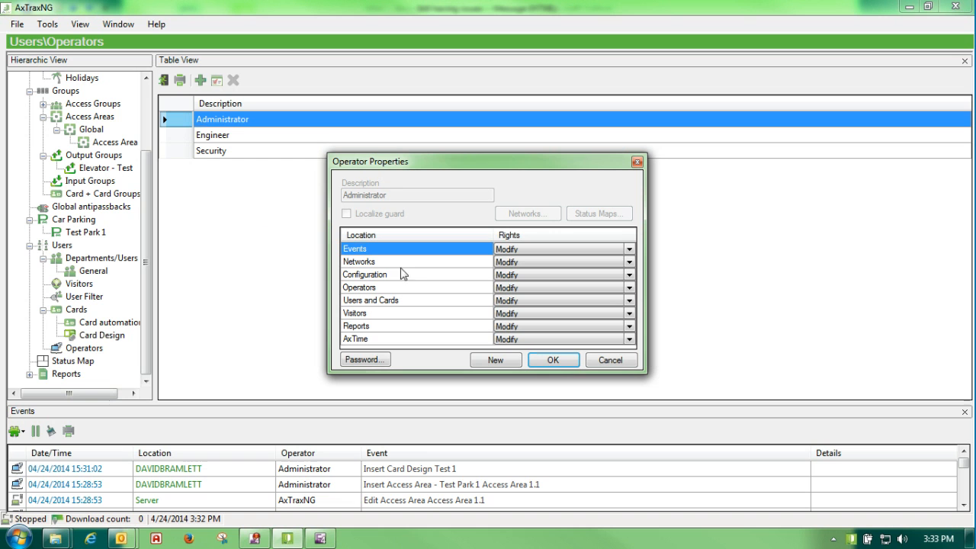
pyautogui.moveTo(494, 282)
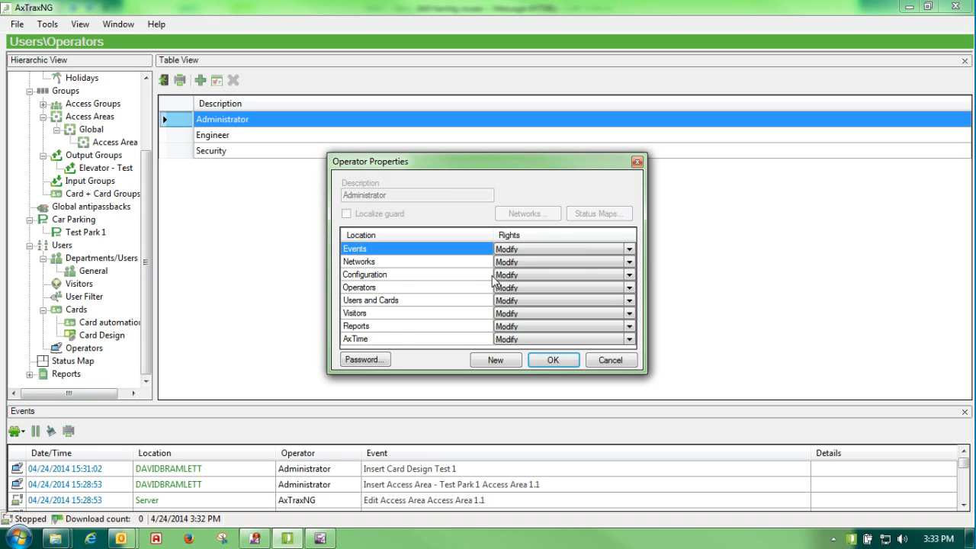
pyautogui.moveTo(328, 173)
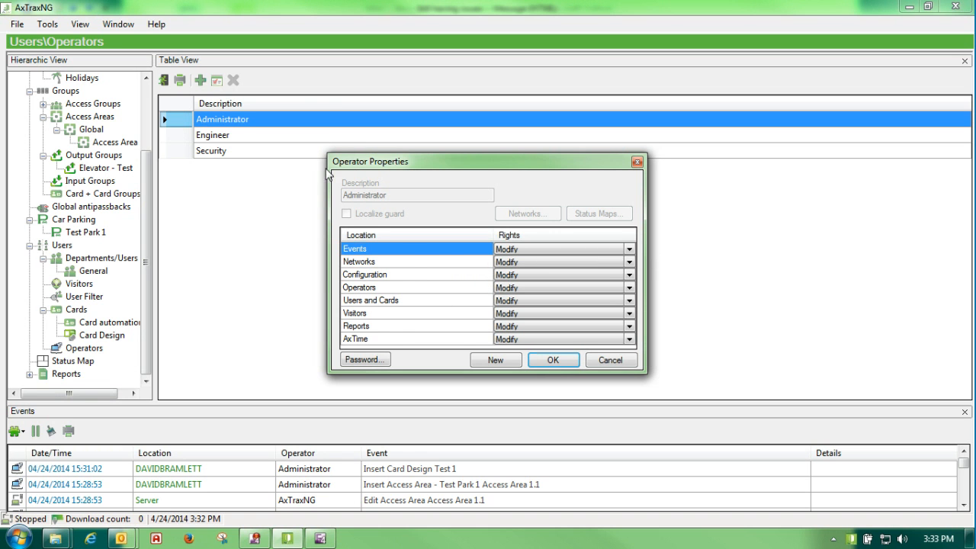
pyautogui.moveTo(525, 352)
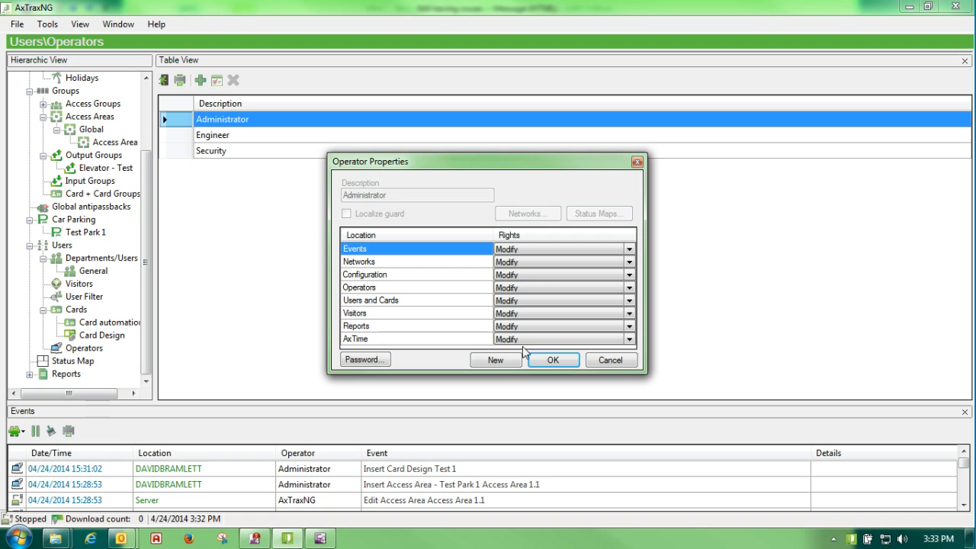
# Cancel Administrator, add an operator described 'Test', and keep Events rights at Read
pyautogui.click(552, 359)
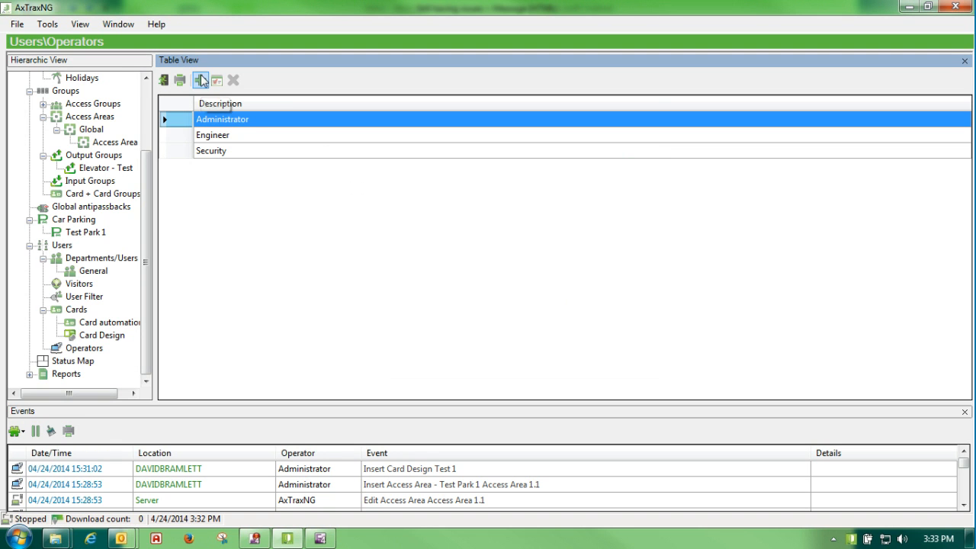
pyautogui.click(200, 80)
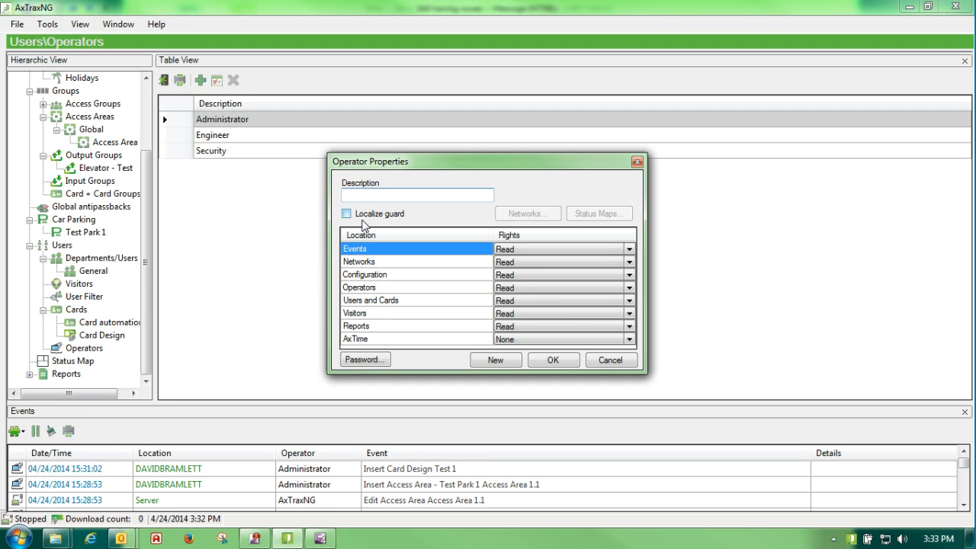
pyautogui.write('Test')
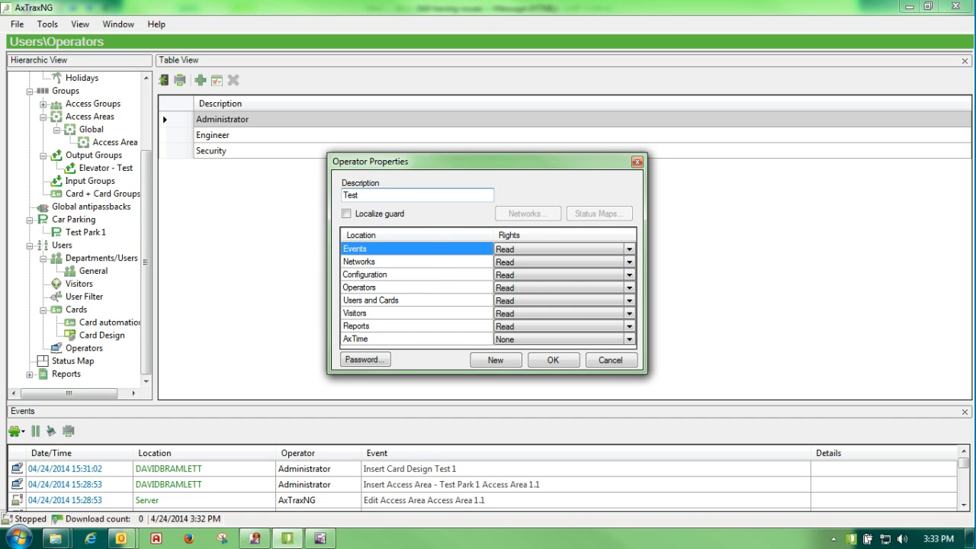
pyautogui.moveTo(438, 276)
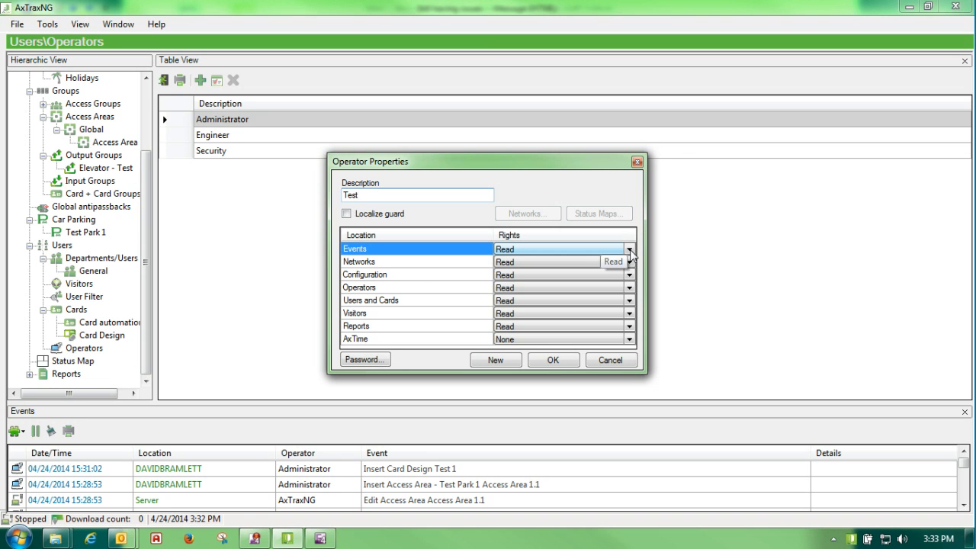
pyautogui.click(629, 249)
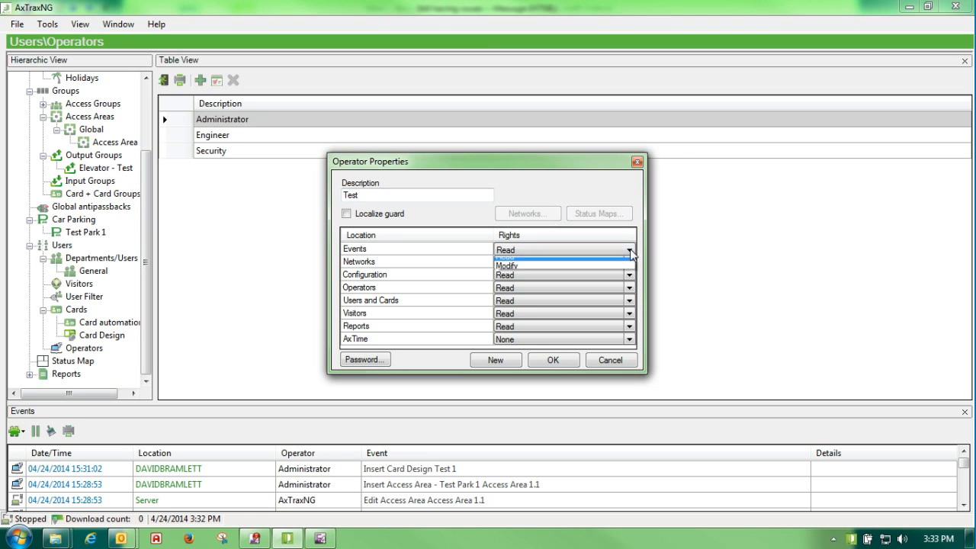
pyautogui.click(629, 249)
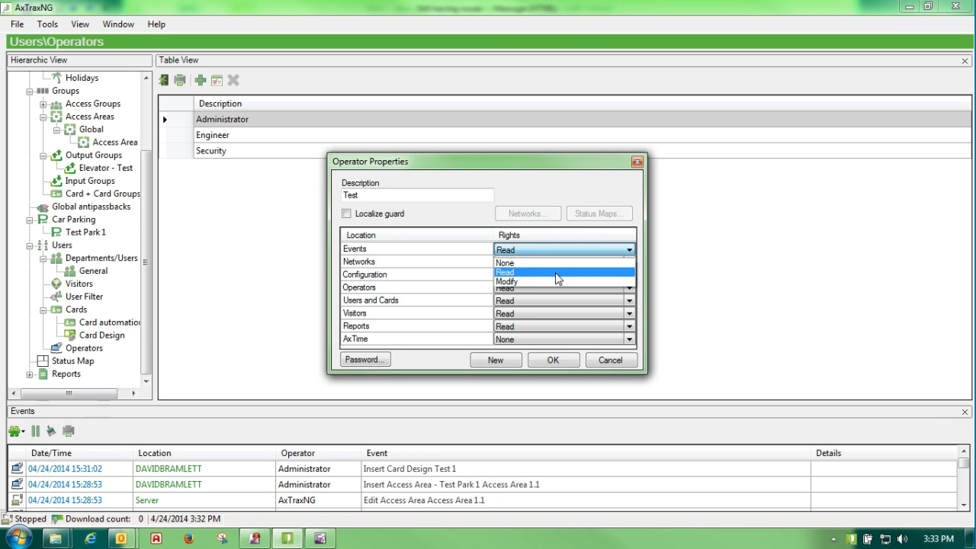
pyautogui.moveTo(549, 262)
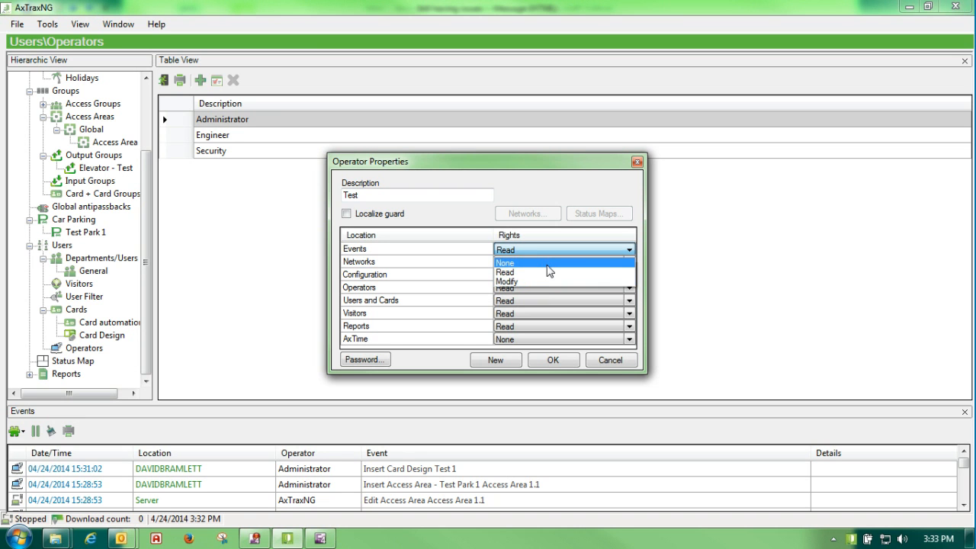
pyautogui.click(505, 272)
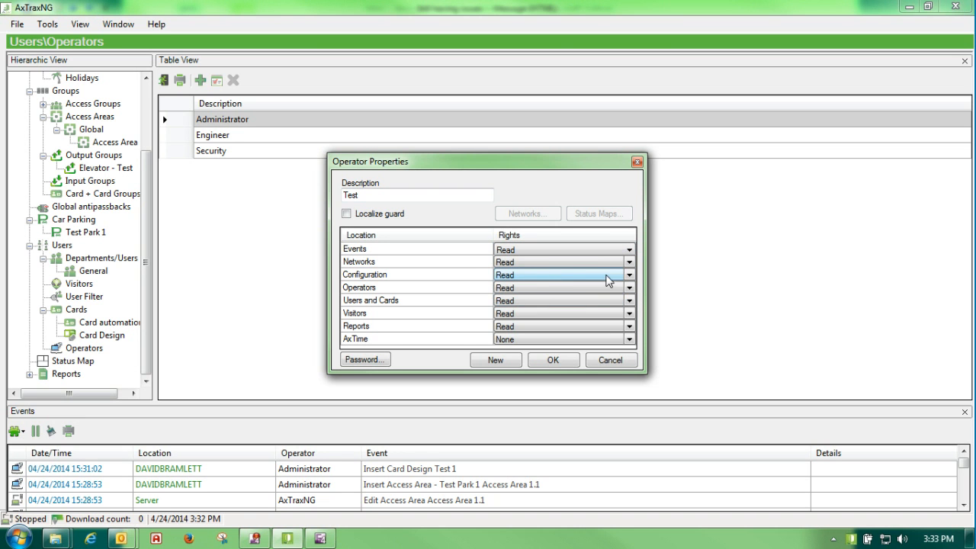
pyautogui.moveTo(391, 344)
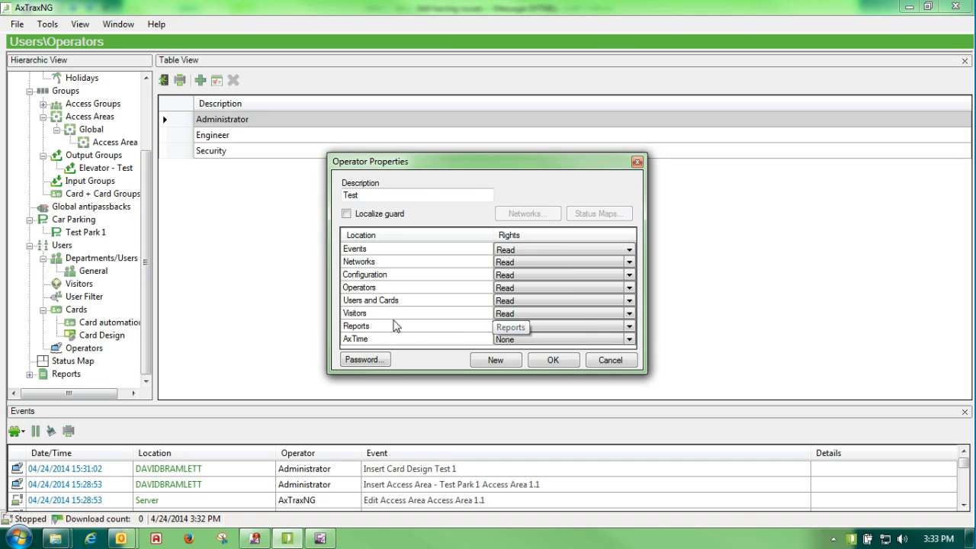
pyautogui.moveTo(468, 305)
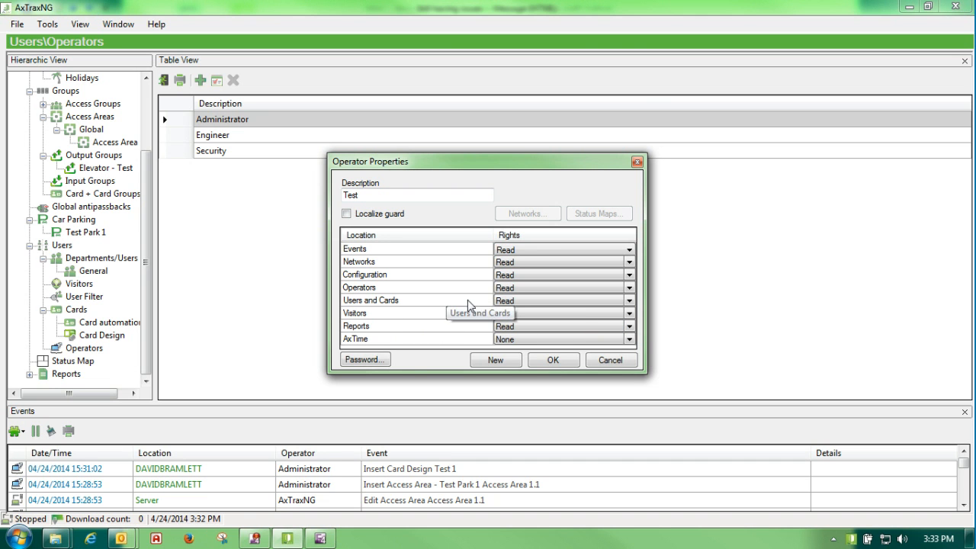
# Enter and confirm a password for the Test operator, then accept it
pyautogui.click(365, 360)
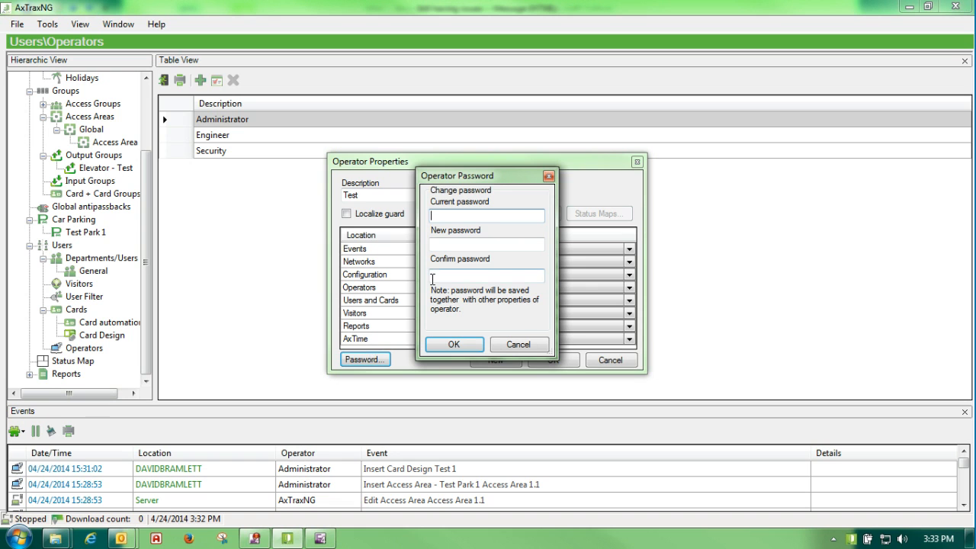
pyautogui.write('****')
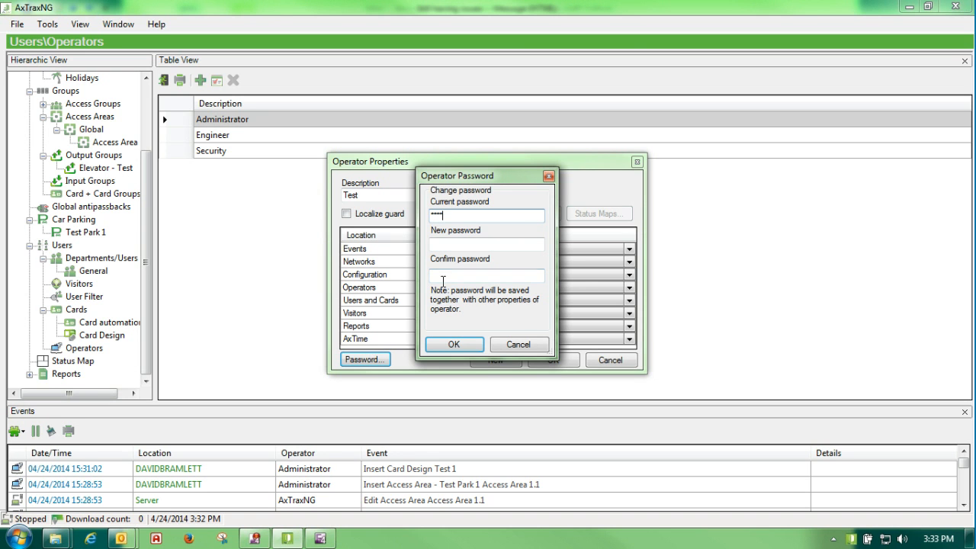
pyautogui.write('1')
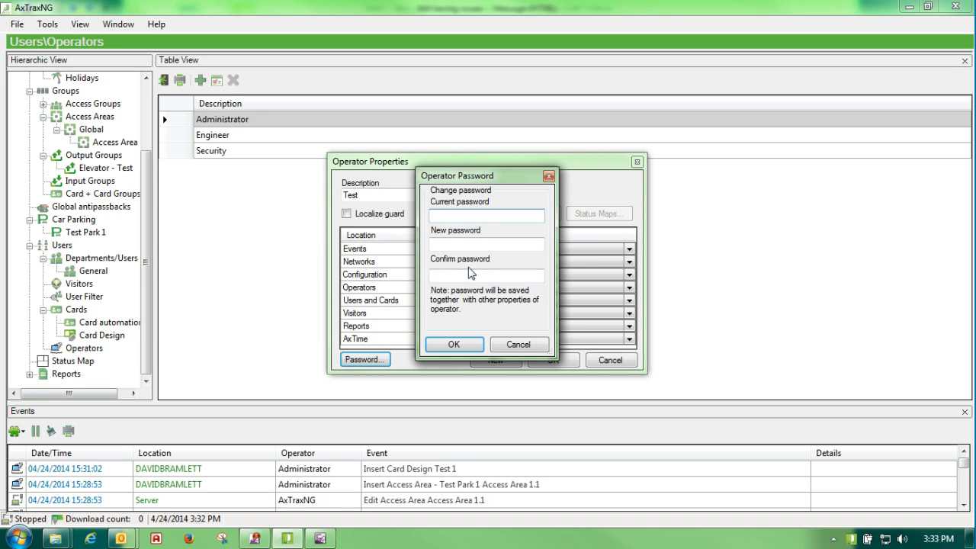
pyautogui.click(487, 244)
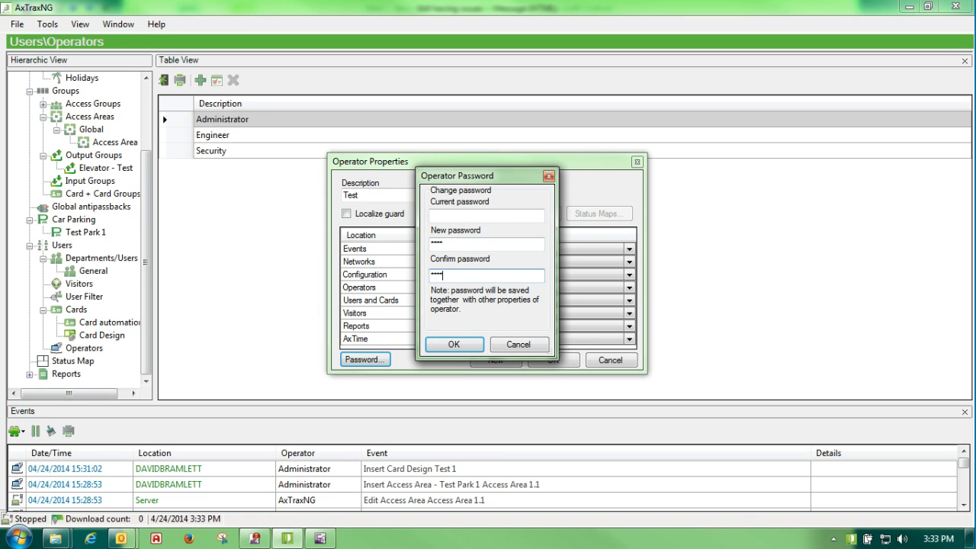
pyautogui.click(454, 344)
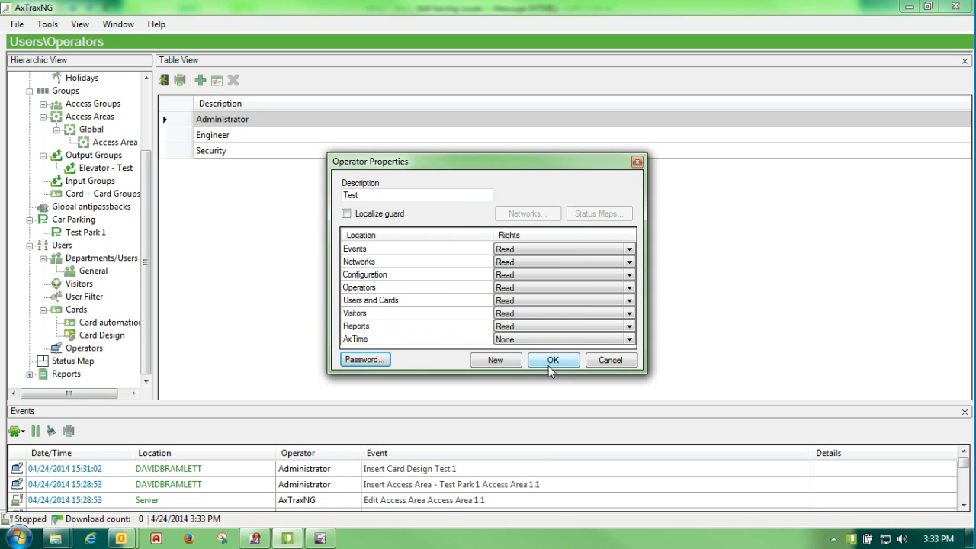
# Confirm Operator Properties so Test joins Administrator, Engineer and Security
pyautogui.click(553, 360)
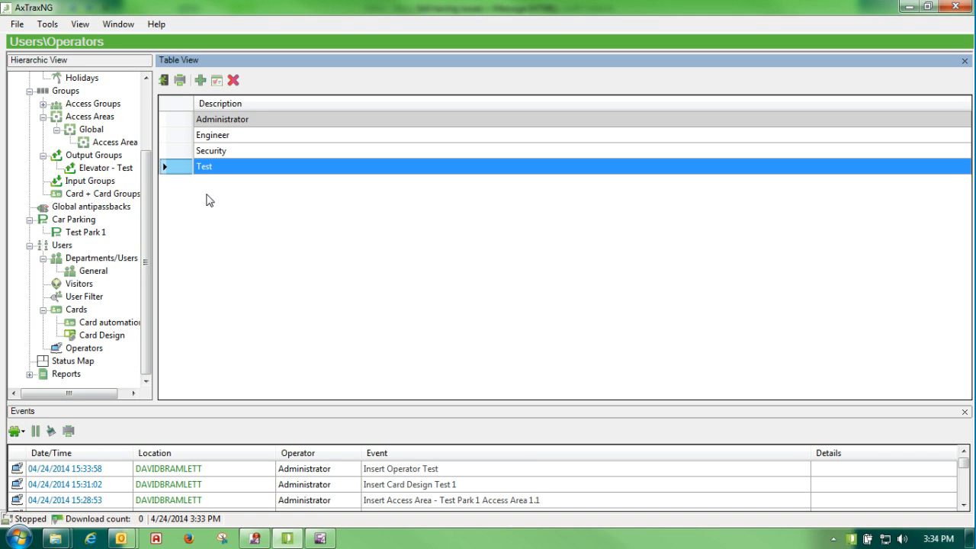
pyautogui.moveTo(325, 334)
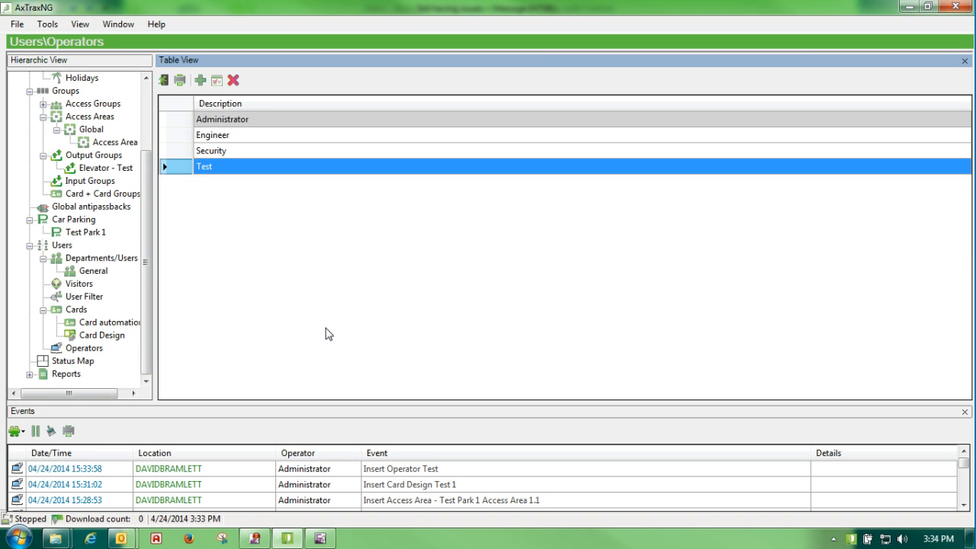
pyautogui.moveTo(238, 332)
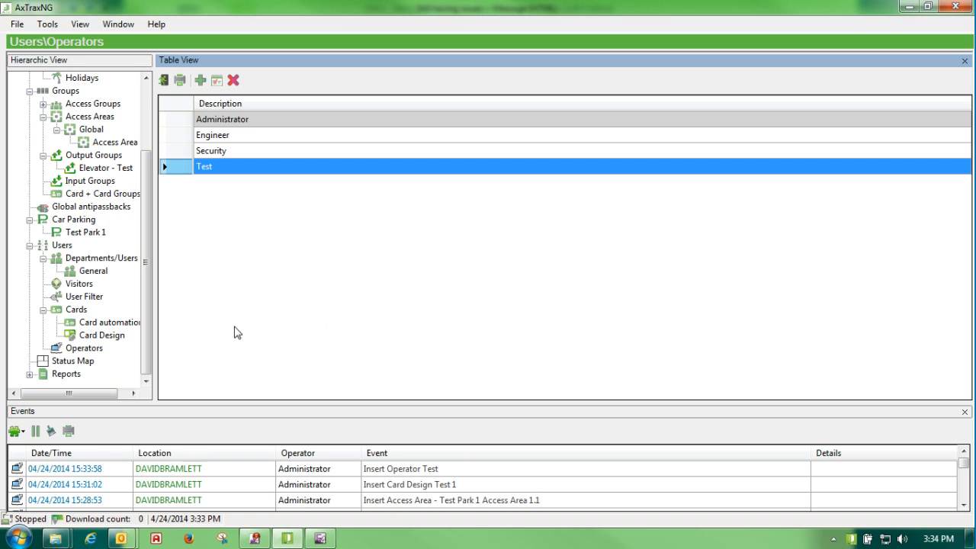